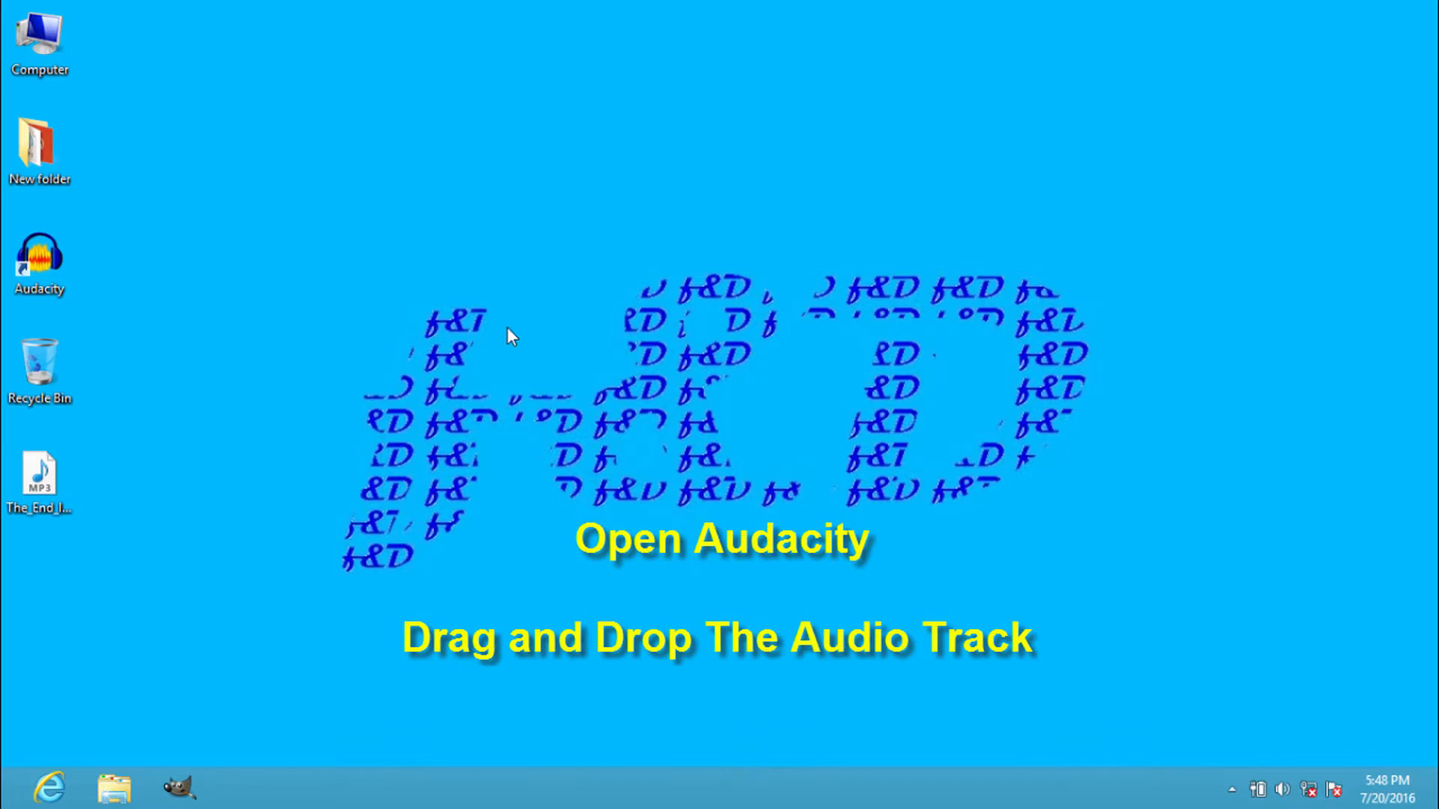
- Start Audacity and drop The_End_Is_Near.mp3 from the desktop in as a stereo track
double_click(39, 261)
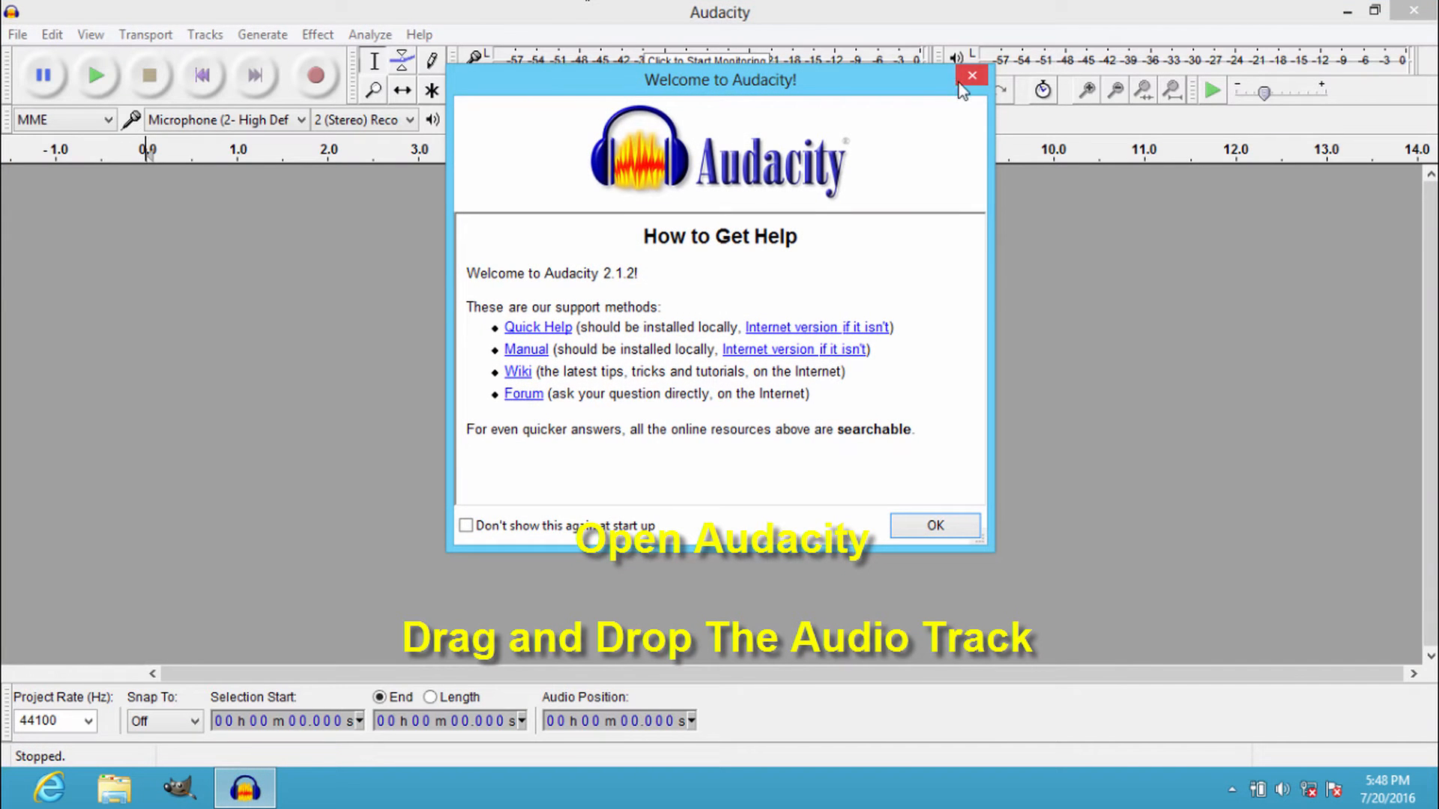
click(970, 75)
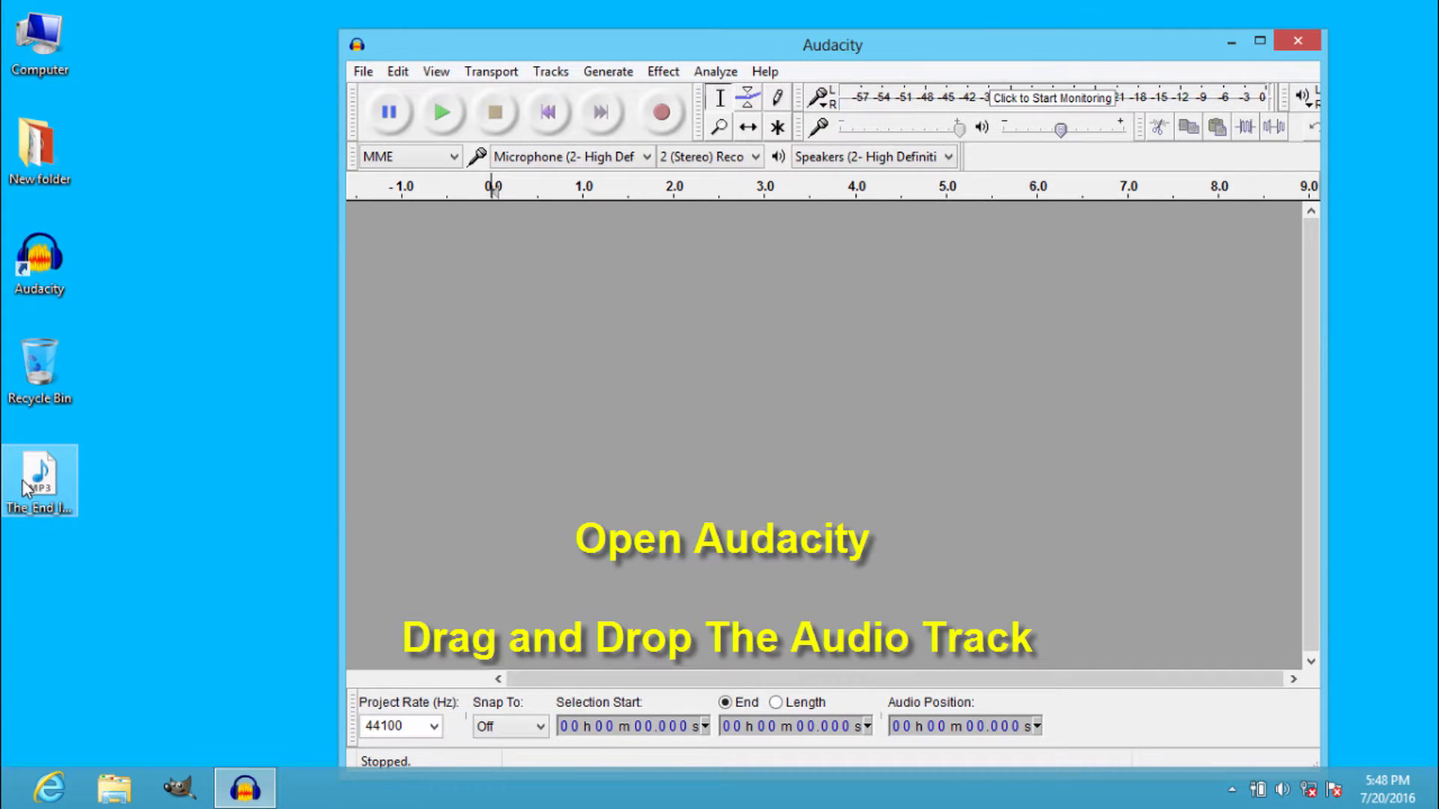
drag(40, 468, 832, 432)
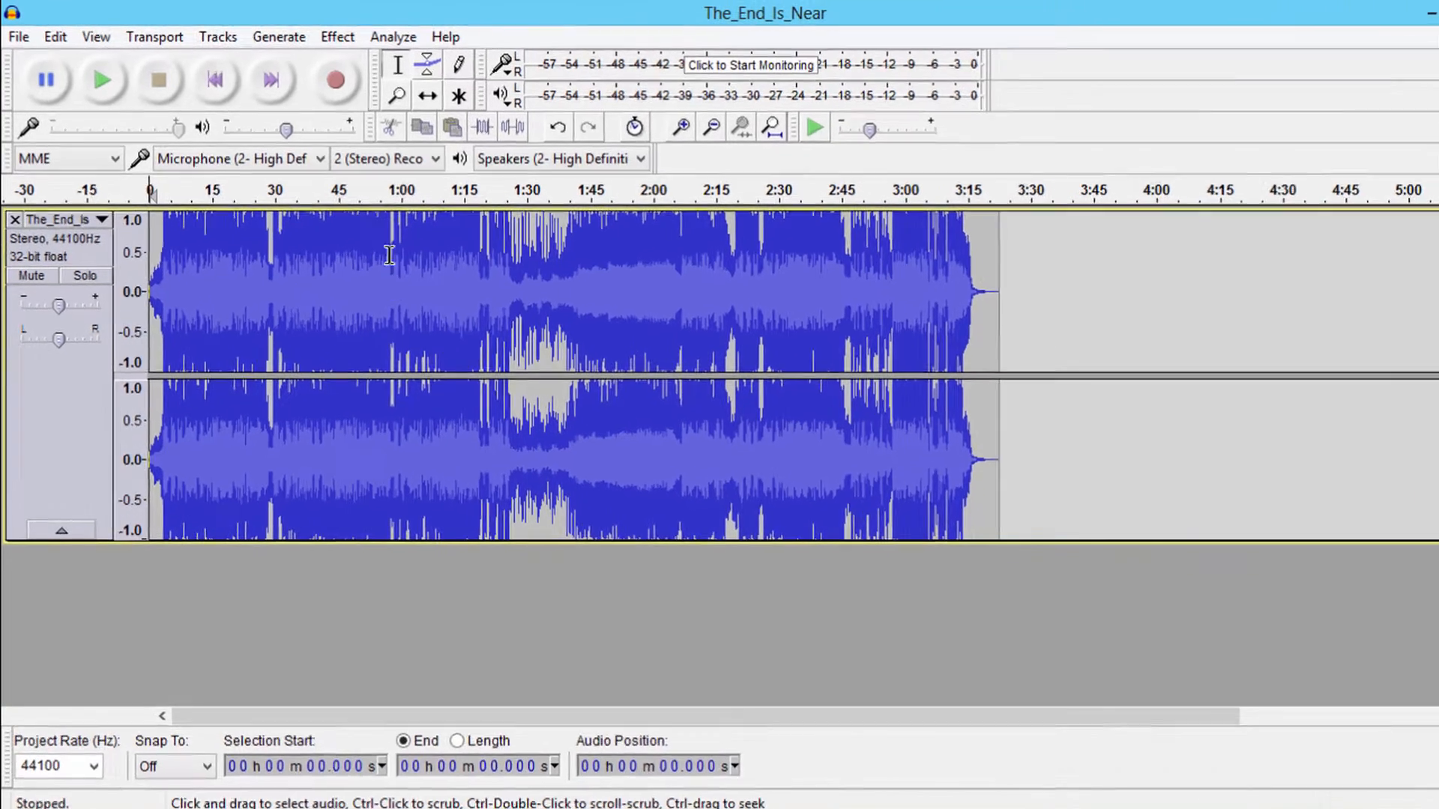
- Apply Effect > Reverse so the song plays backwards
click(338, 36)
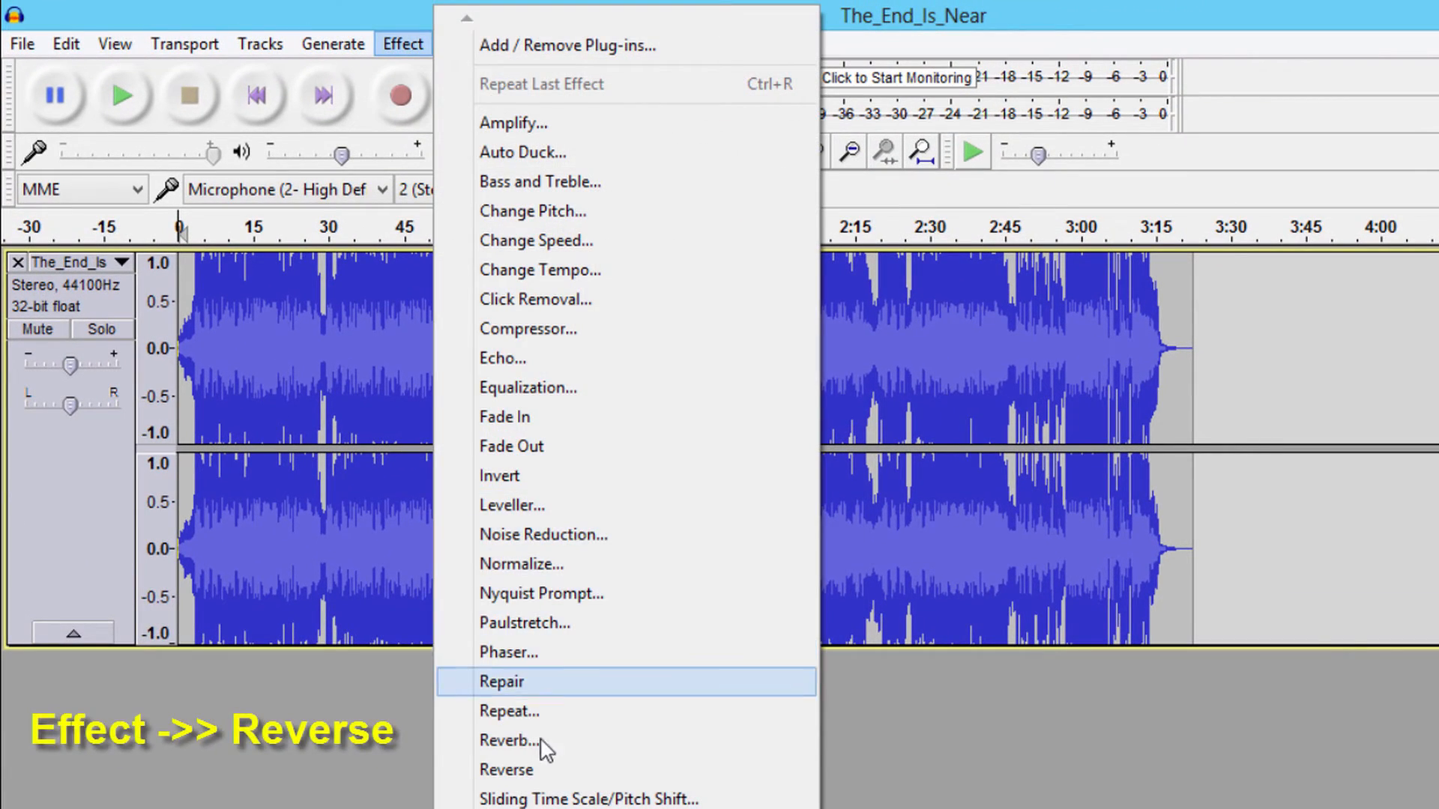
click(505, 769)
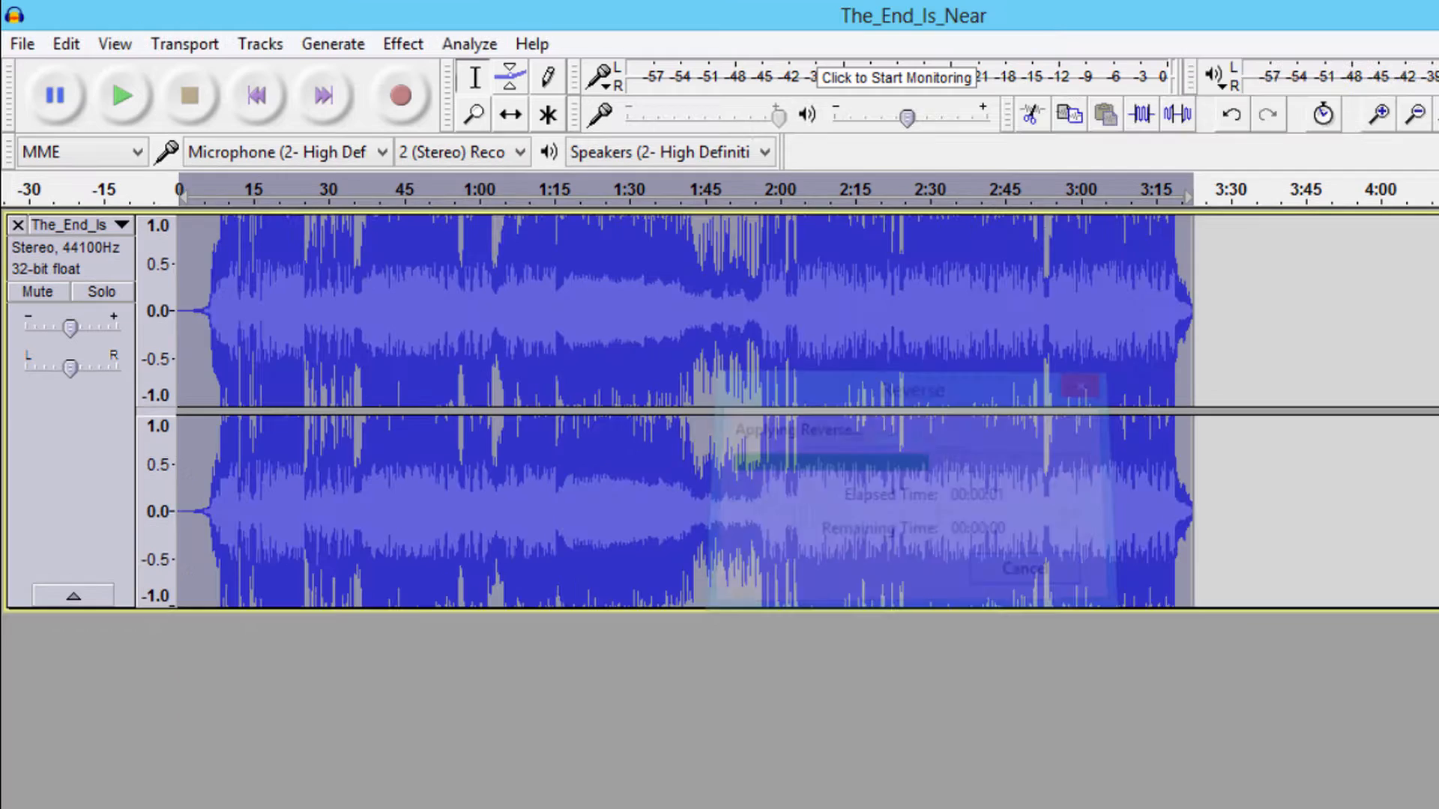